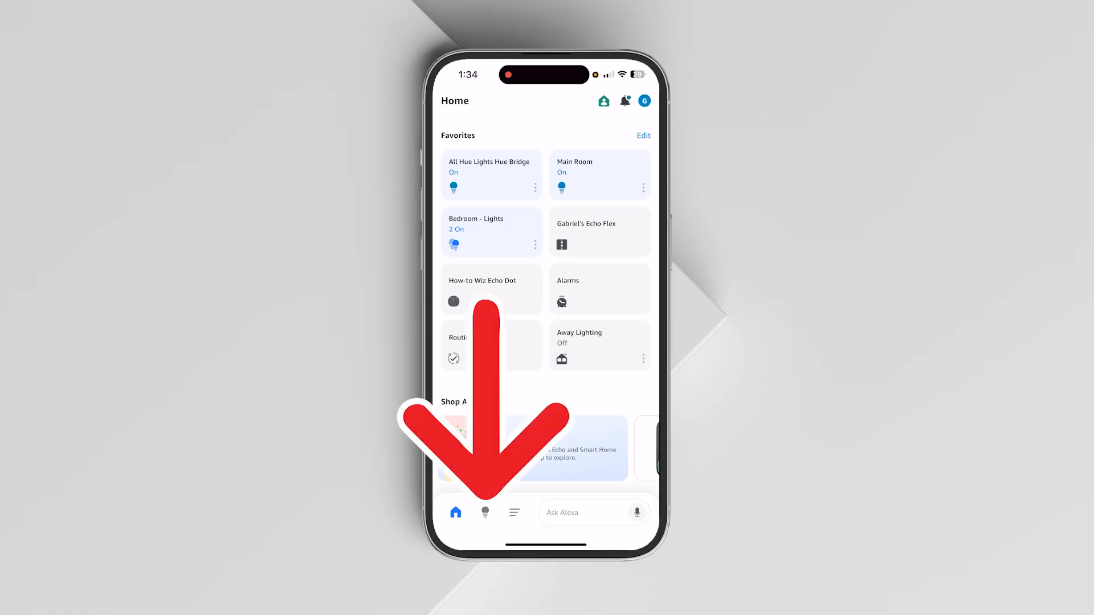
# Step: Filter the Devices list to the Echo & Alexa device type, then return home
pyautogui.click(486, 512)
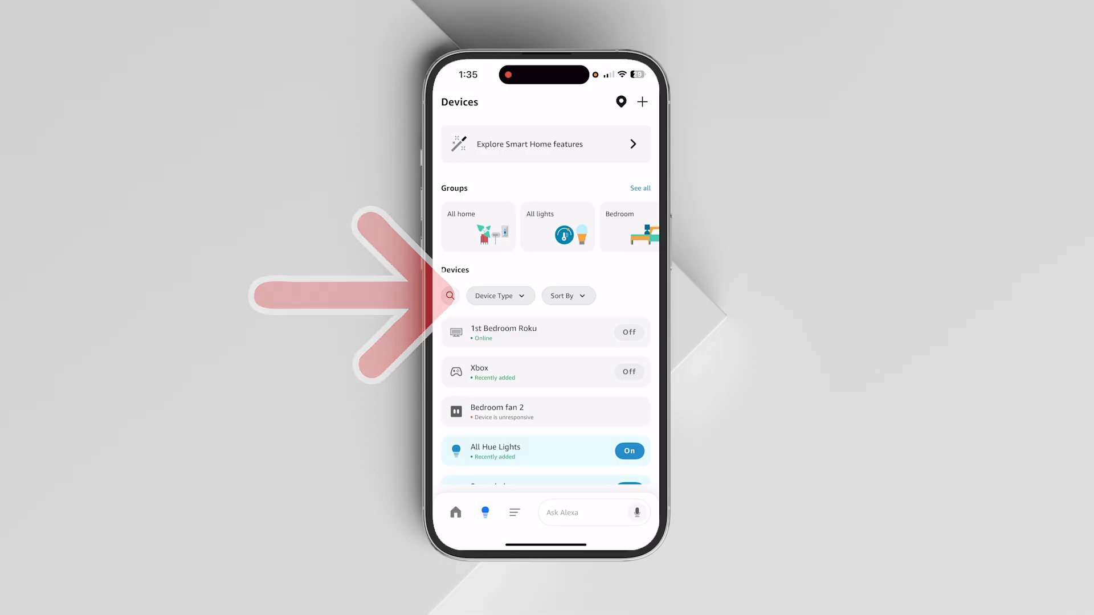
pyautogui.click(495, 296)
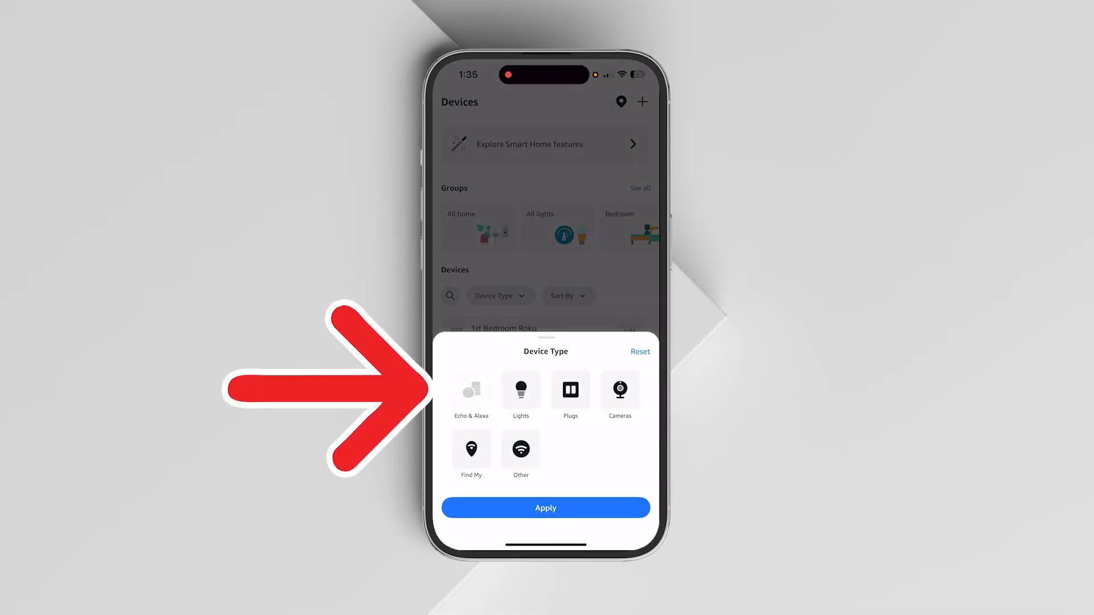
pyautogui.click(471, 391)
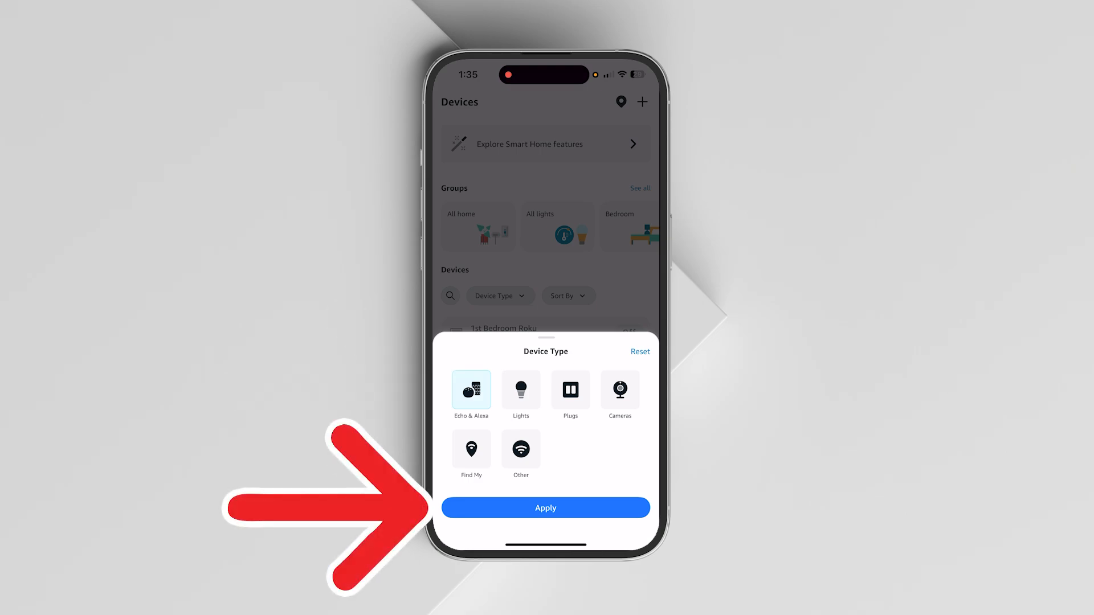
pyautogui.click(545, 507)
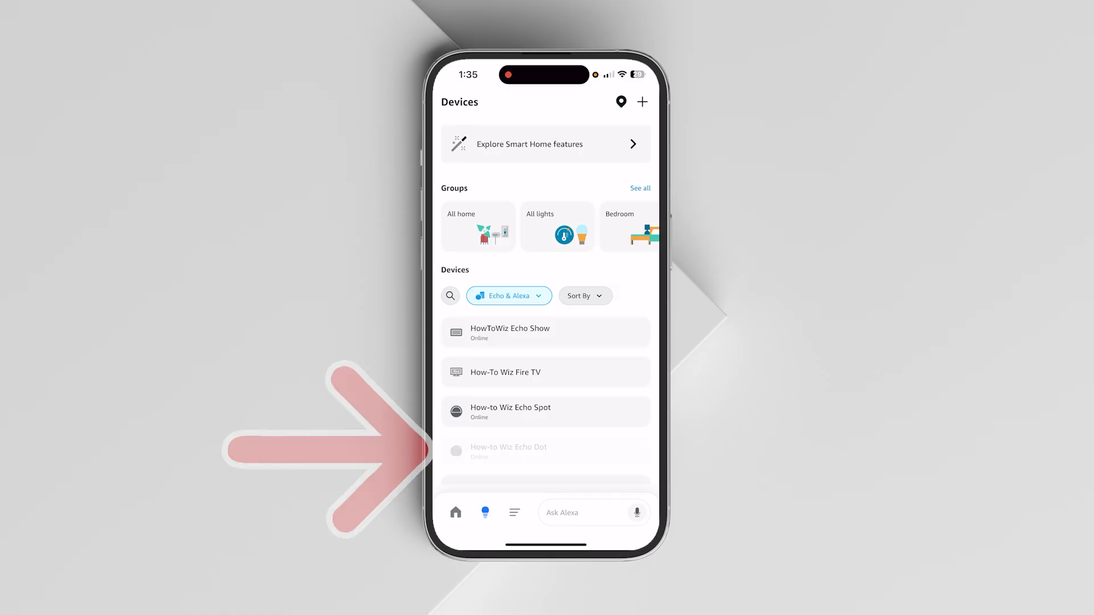
pyautogui.click(508, 451)
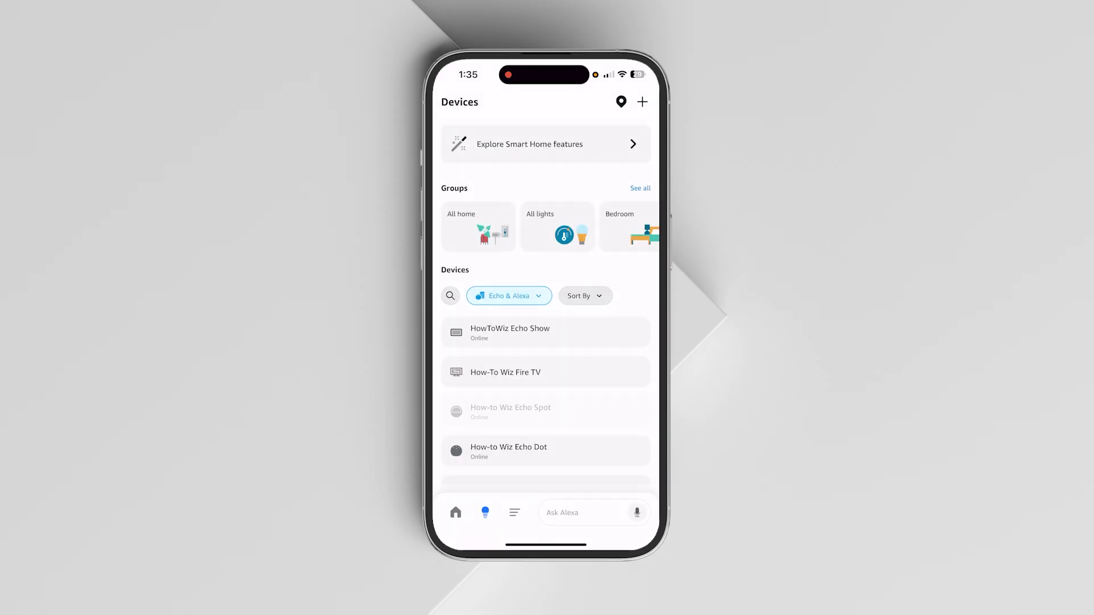
pyautogui.click(511, 411)
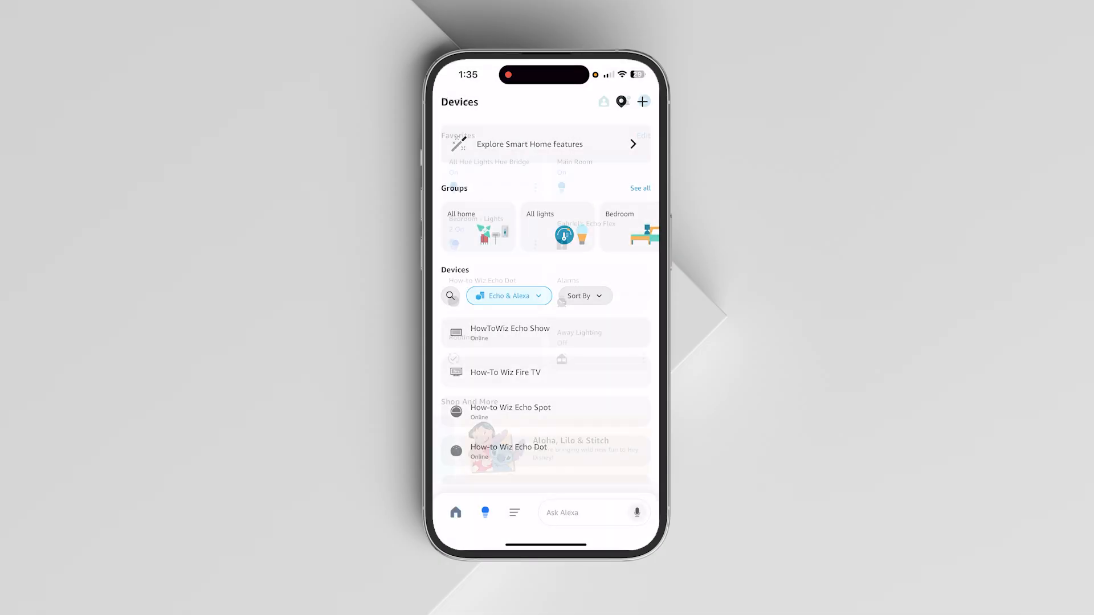
# Step: Reach Settings > Notifications via More and scroll the categories to Amazon Shopping
pyautogui.click(456, 513)
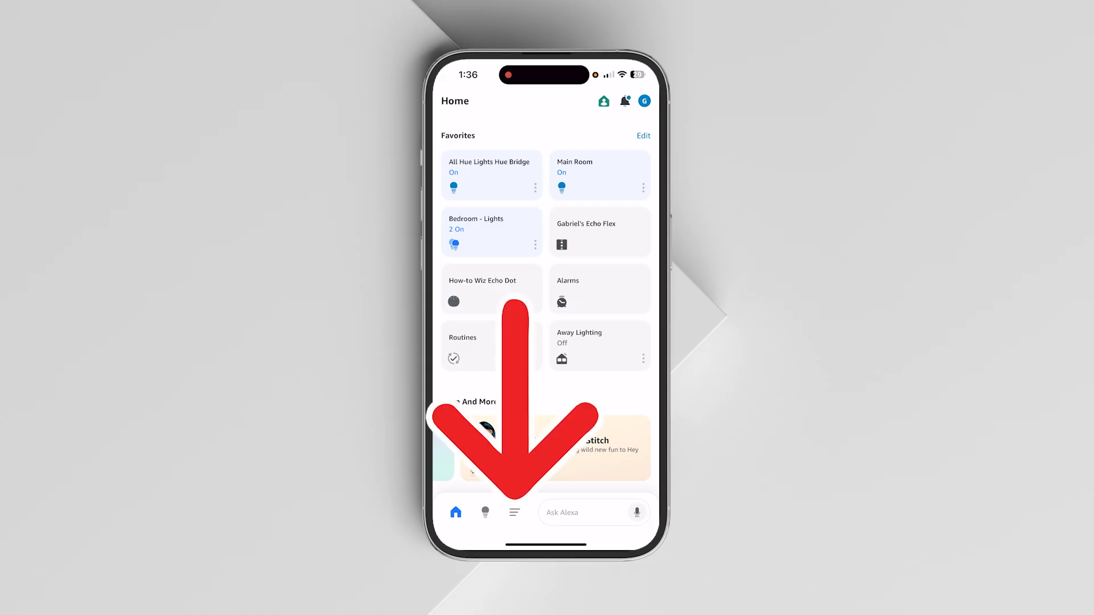
pyautogui.click(514, 513)
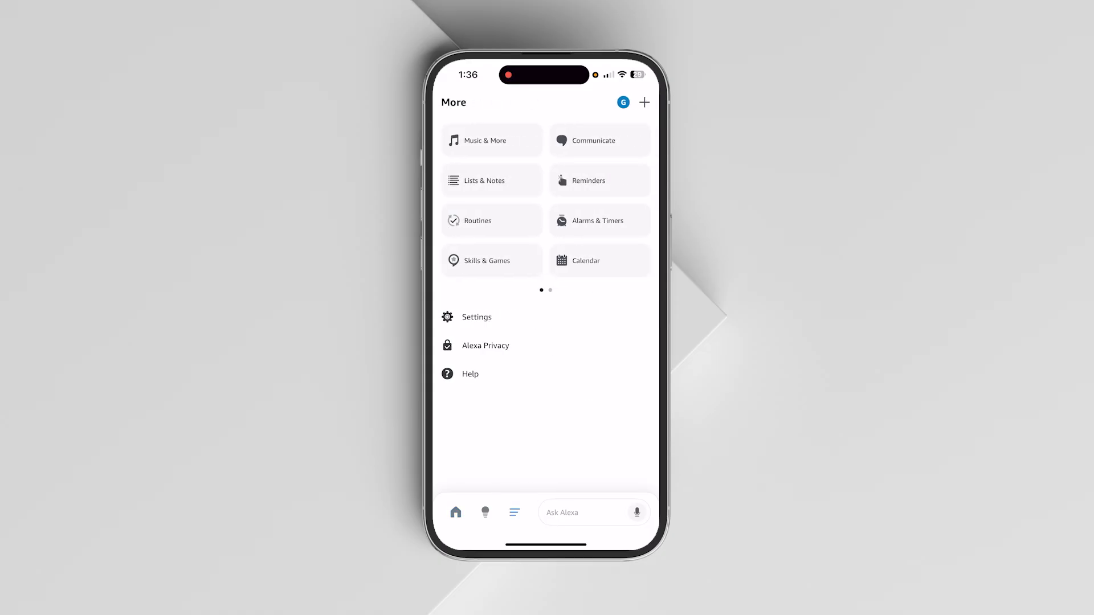
pyautogui.click(476, 317)
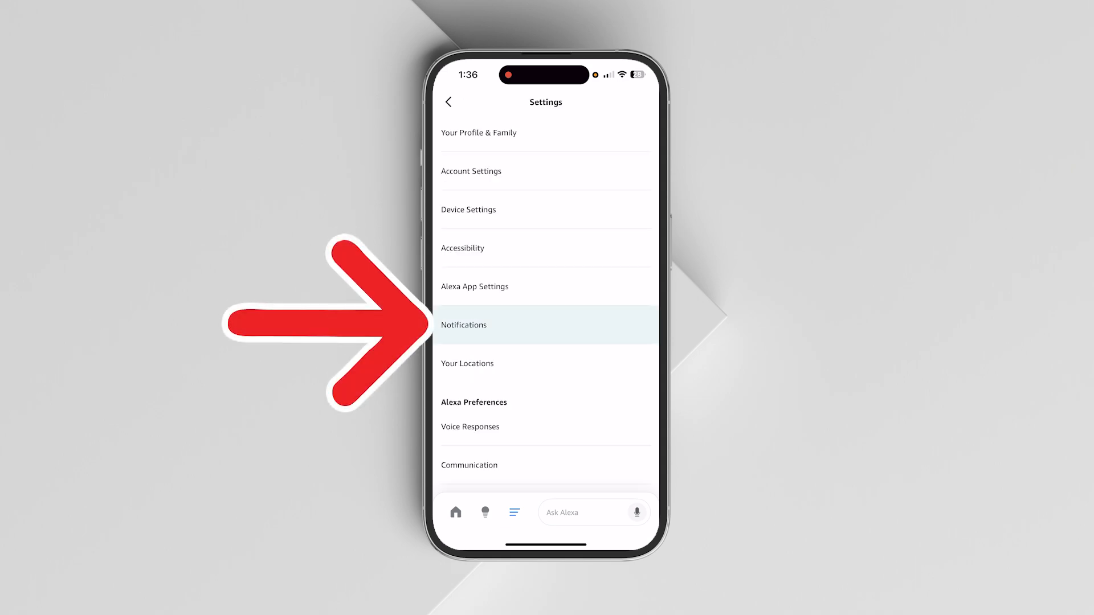
pyautogui.click(464, 325)
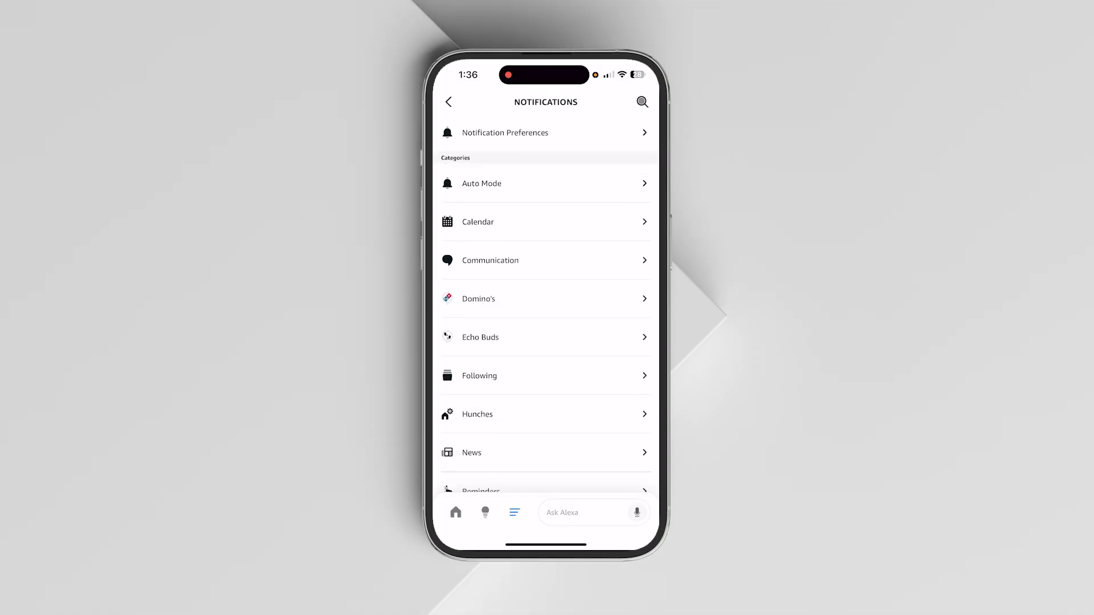
pyautogui.scroll(-3)
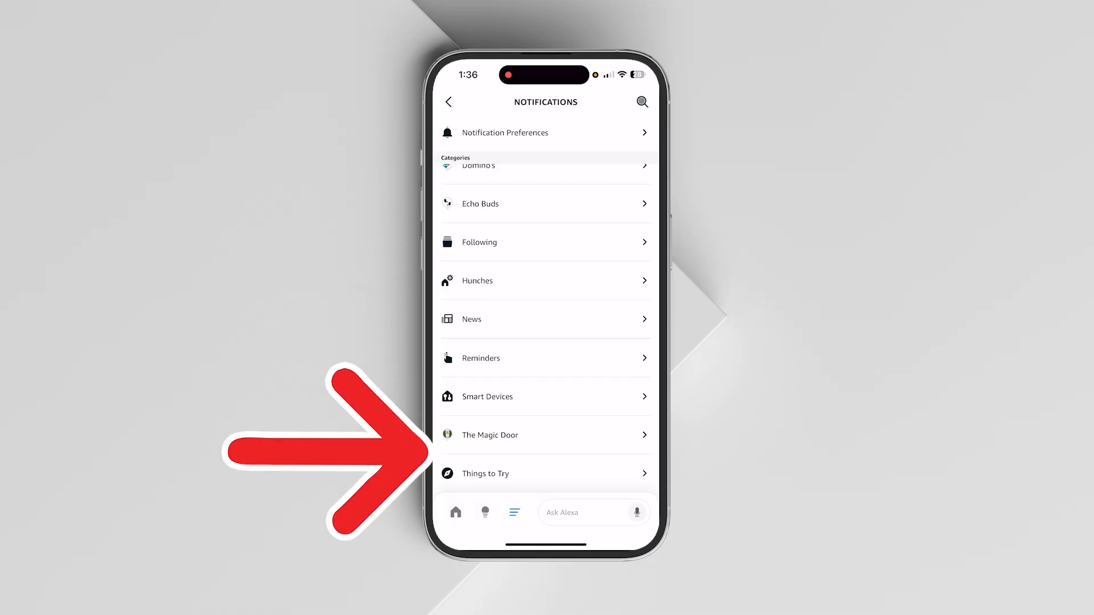
pyautogui.scroll(3)
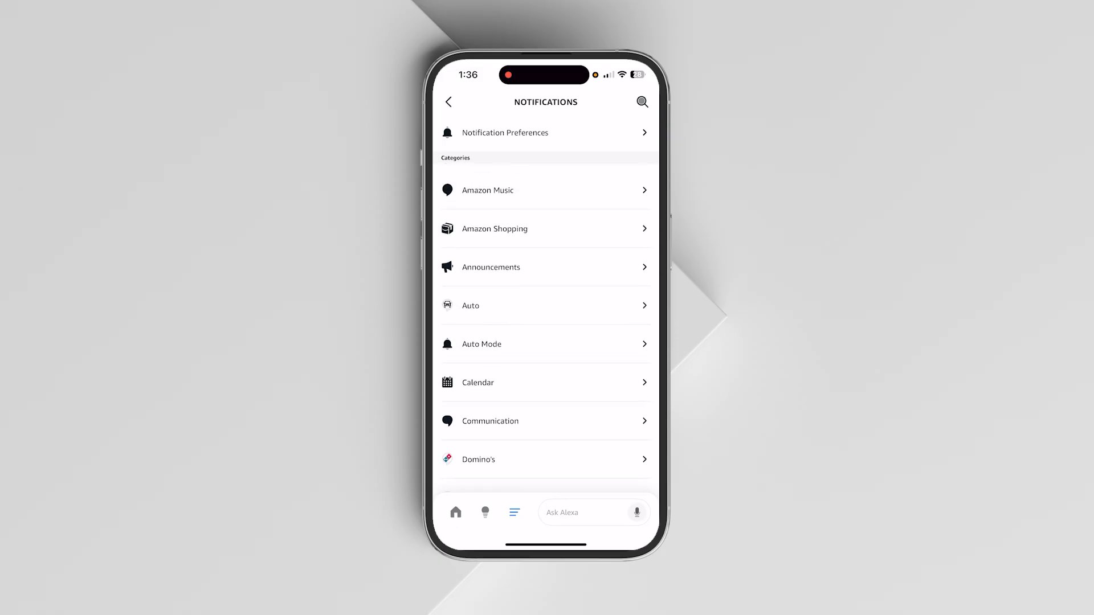
pyautogui.scroll(3)
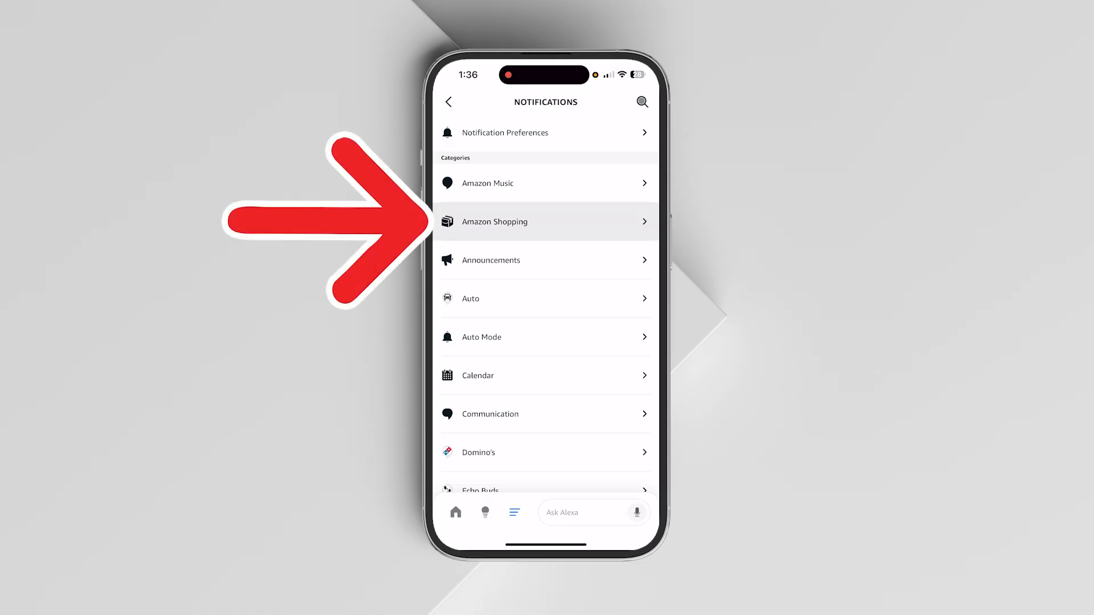
# Step: In Amazon Shopping notifications, switch off delivery item titles, Delivered, gift titles and Deal Recommendations
pyautogui.click(546, 221)
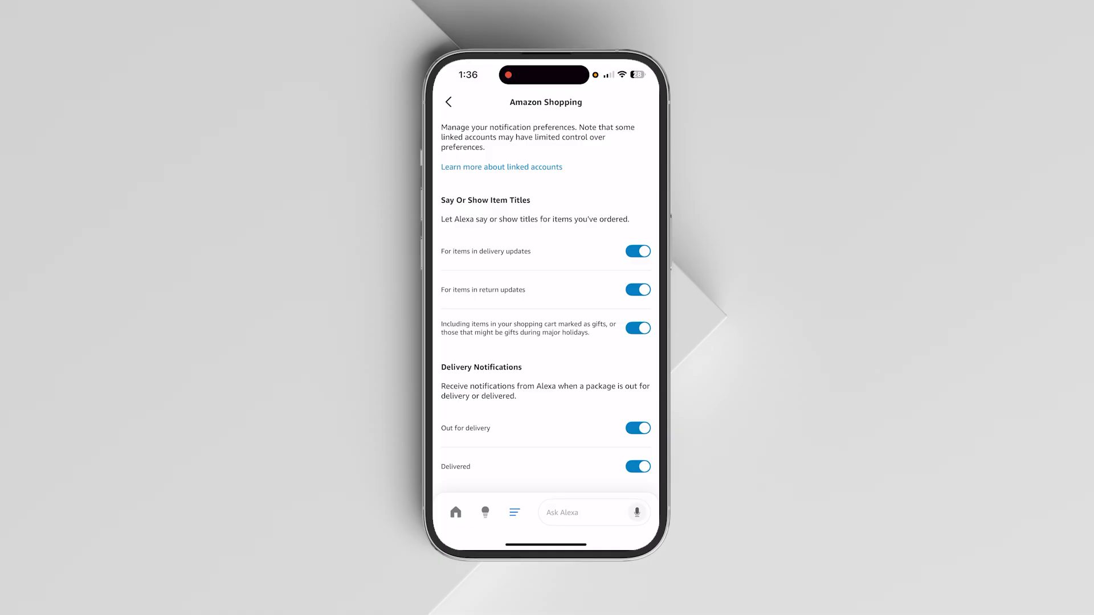
pyautogui.click(635, 251)
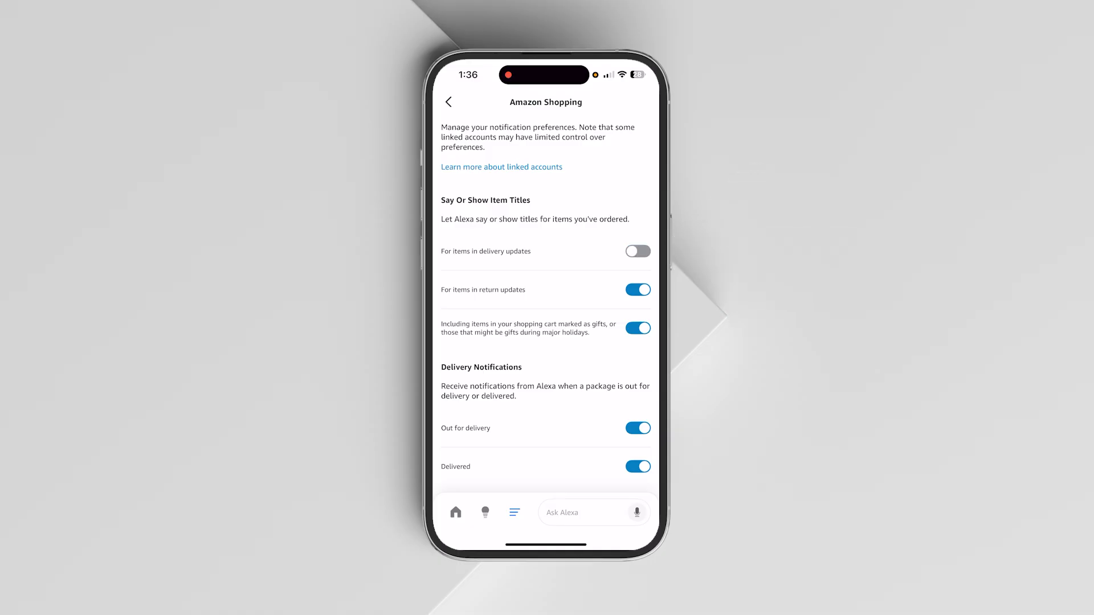
pyautogui.click(636, 466)
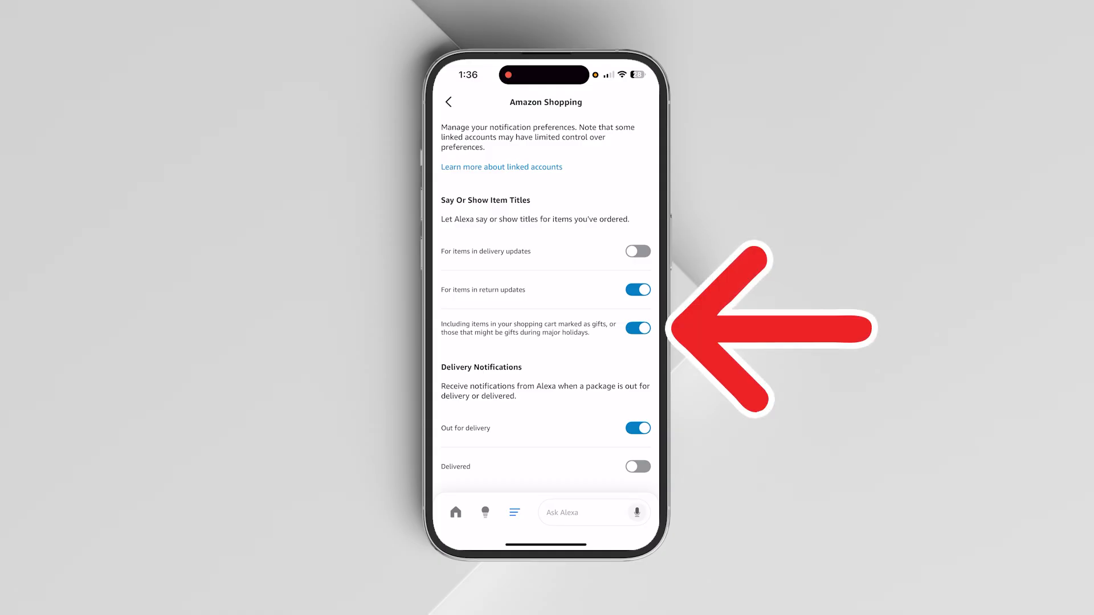
pyautogui.click(636, 328)
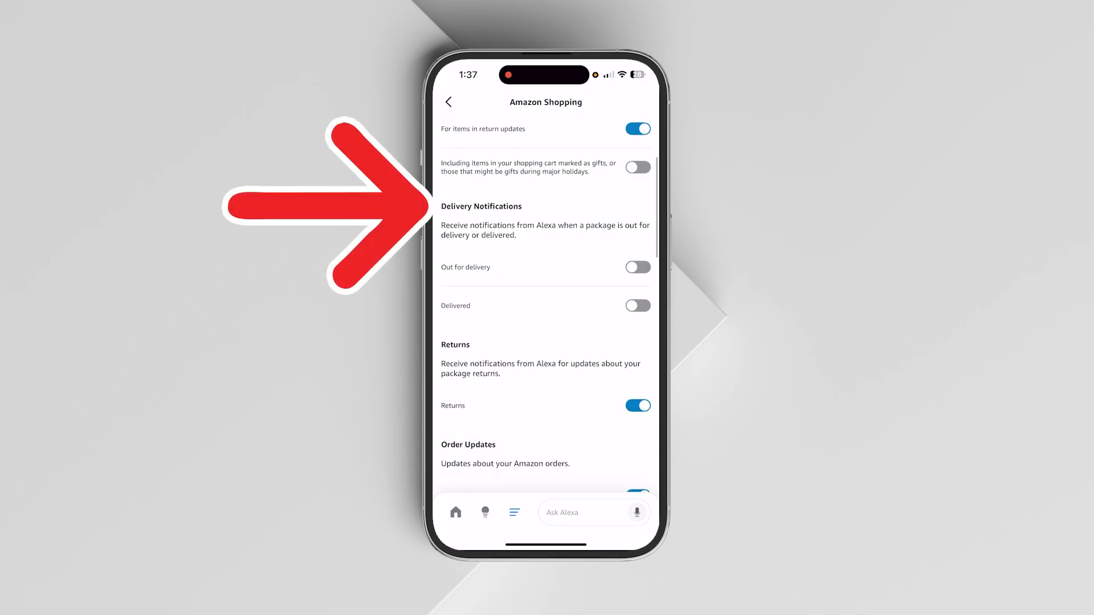
pyautogui.scroll(-3)
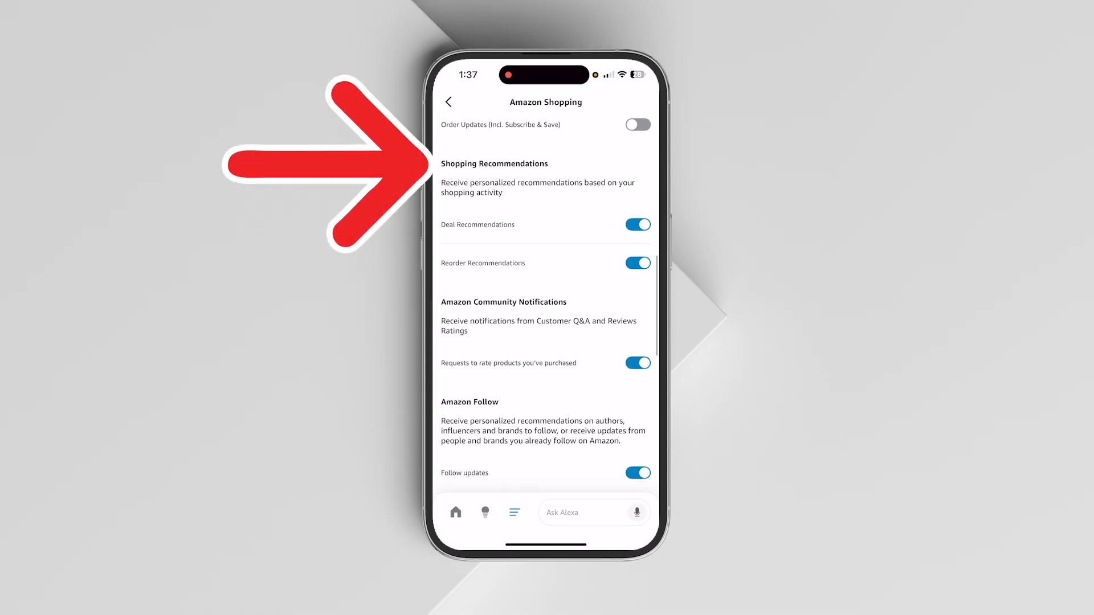
pyautogui.click(636, 225)
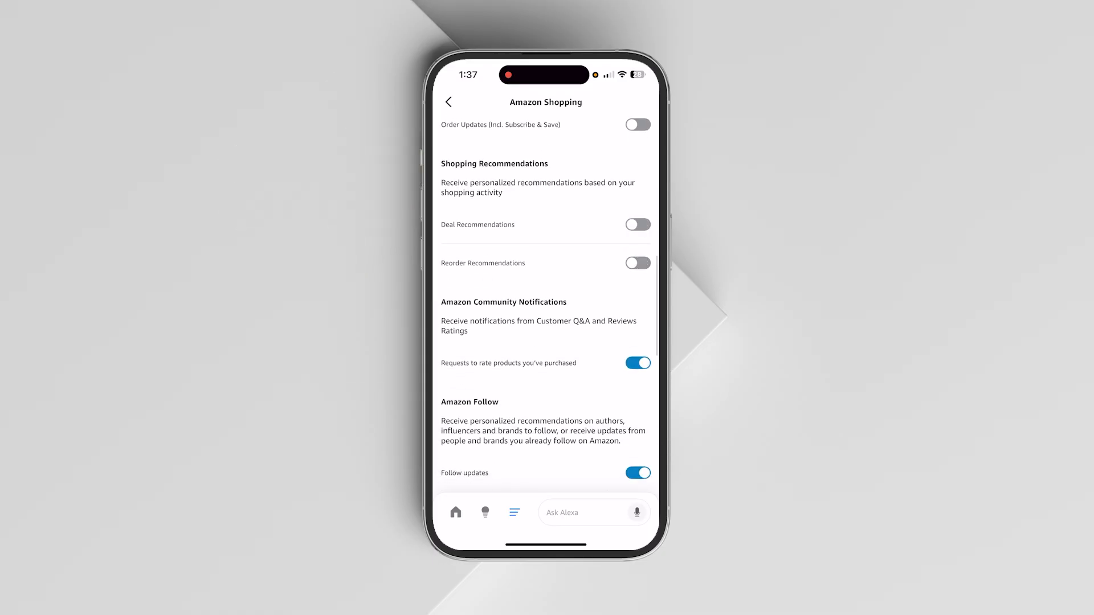